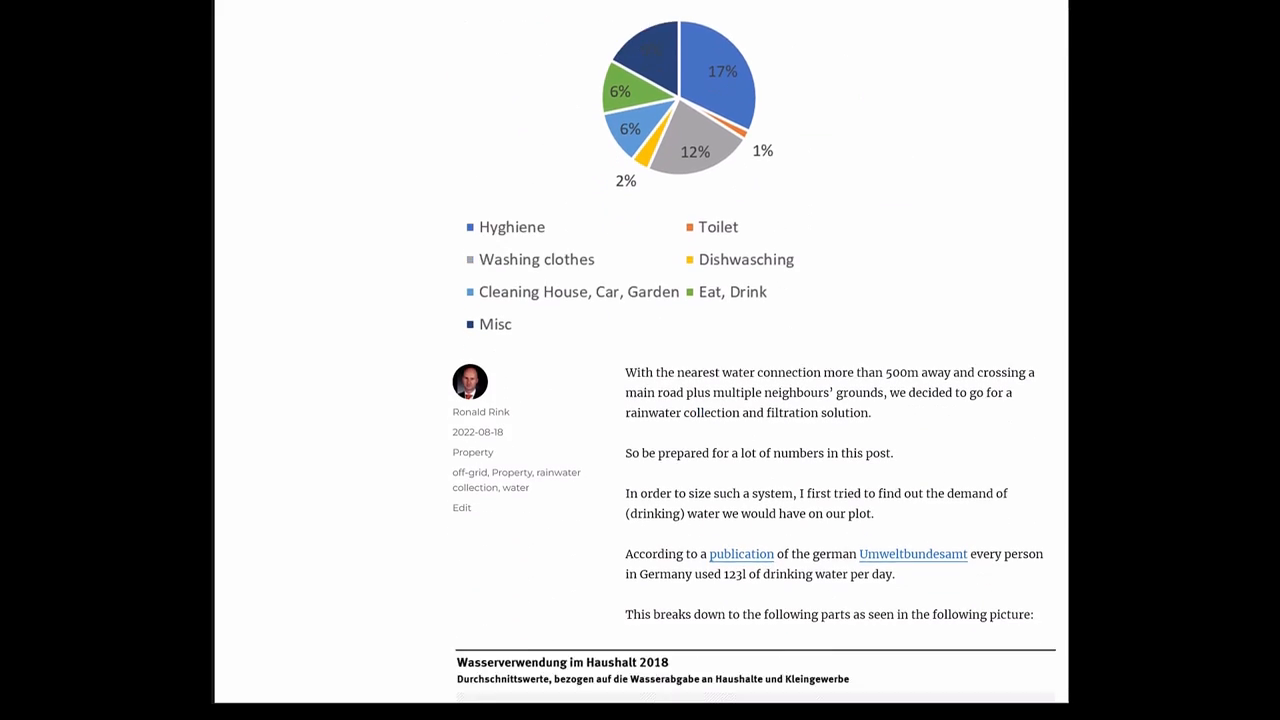
{"action": "scroll", "scroll_direction": "down", "scroll_amount": 3}
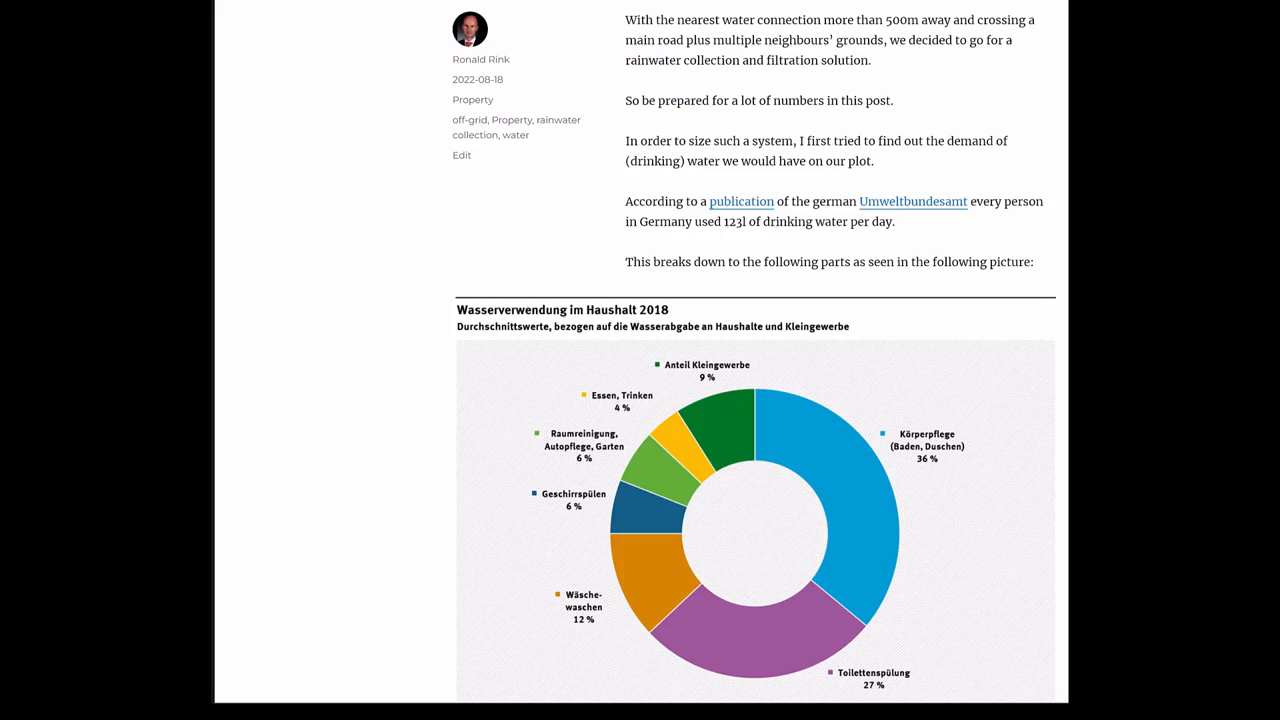
{"action": "scroll", "scroll_direction": "down", "scroll_amount": 3}
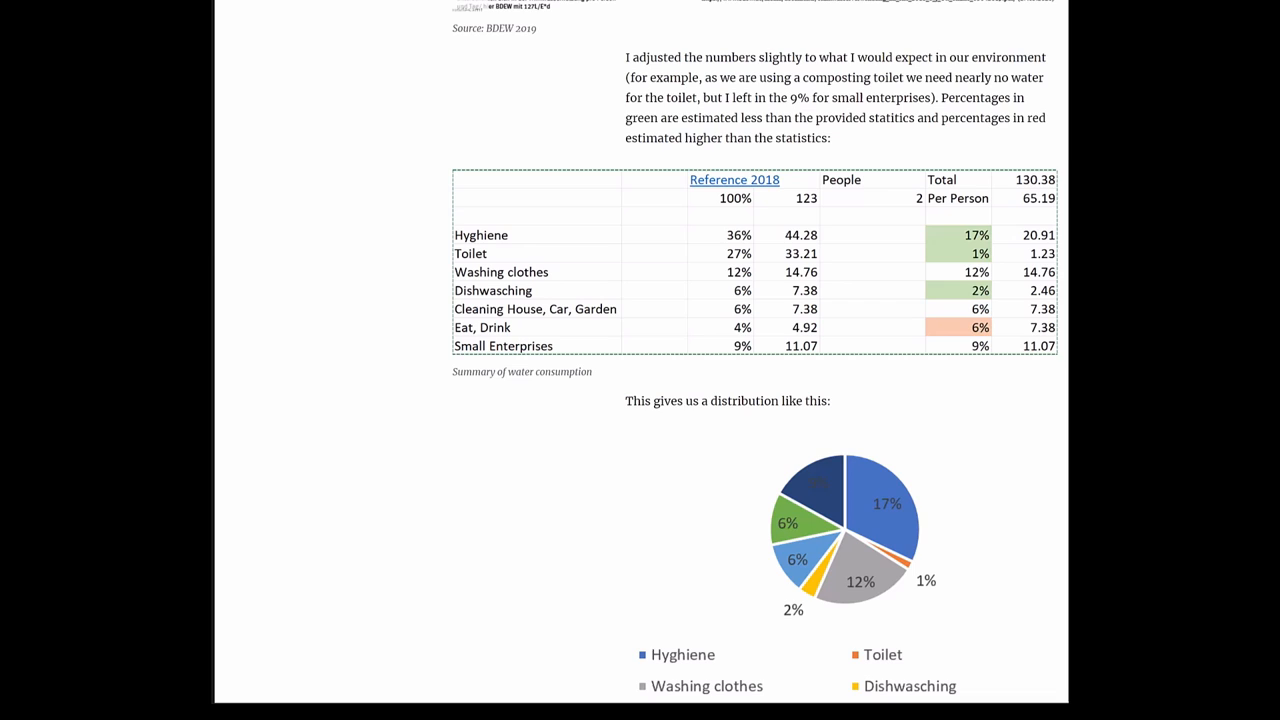
{"action": "scroll", "scroll_direction": "down", "scroll_amount": 3}
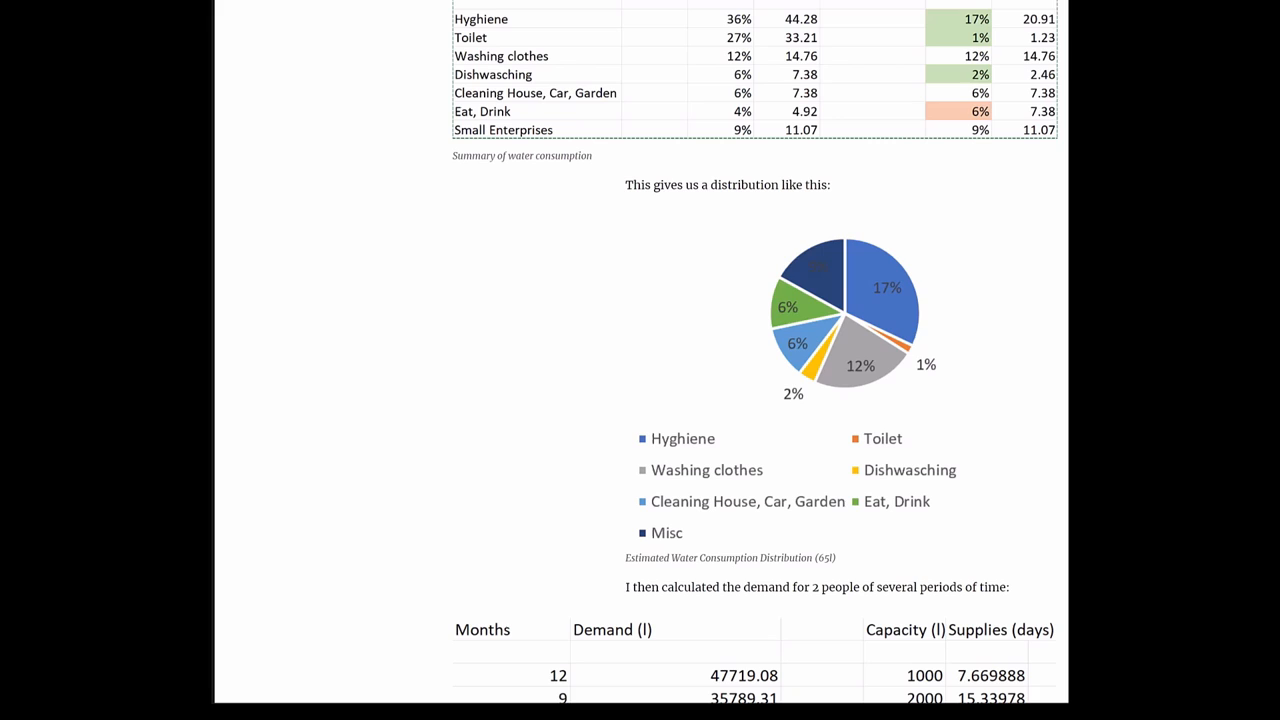
{"action": "scroll", "scroll_direction": "down", "scroll_amount": 3}
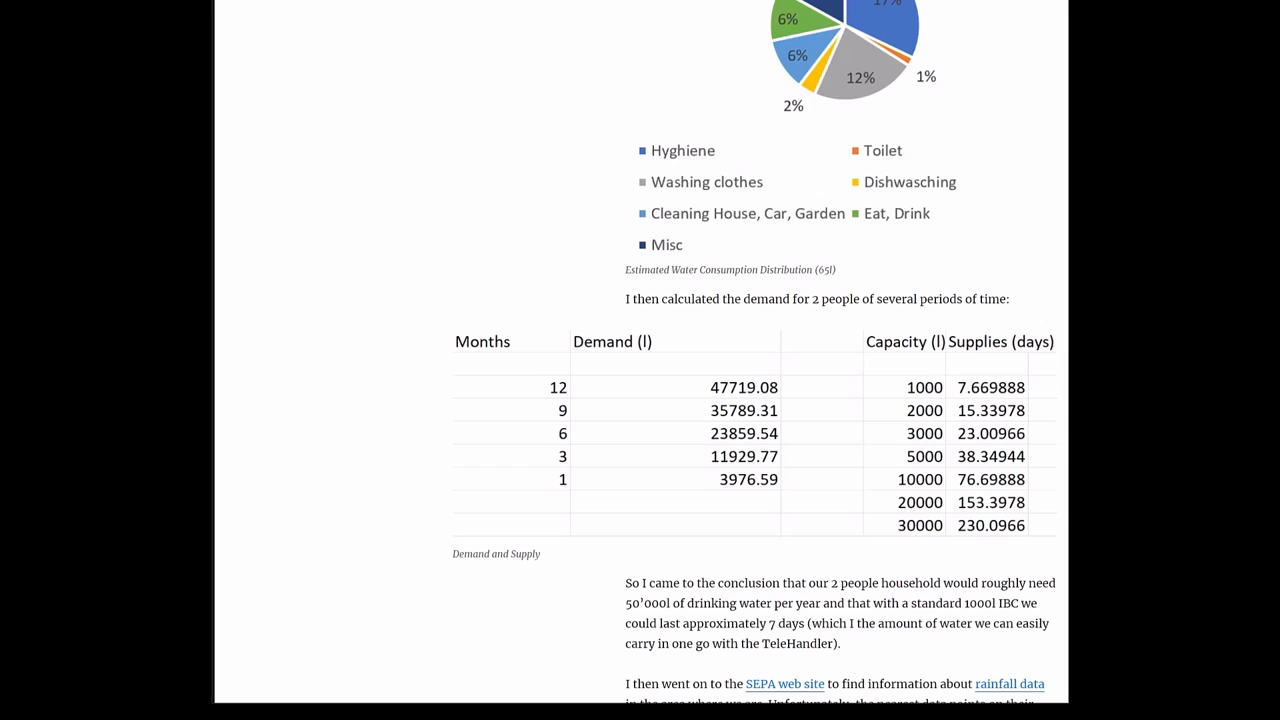
{"action": "scroll", "scroll_direction": "down", "scroll_amount": 3}
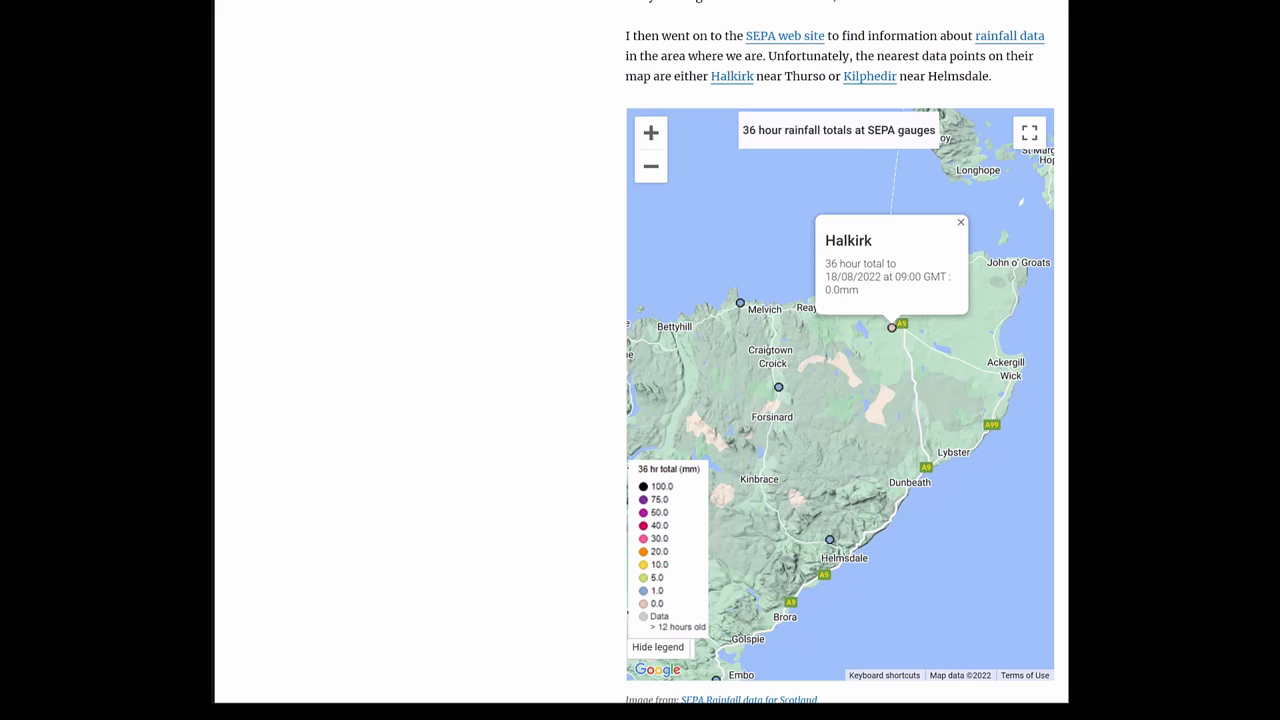
{"action": "scroll", "scroll_direction": "down", "scroll_amount": 3}
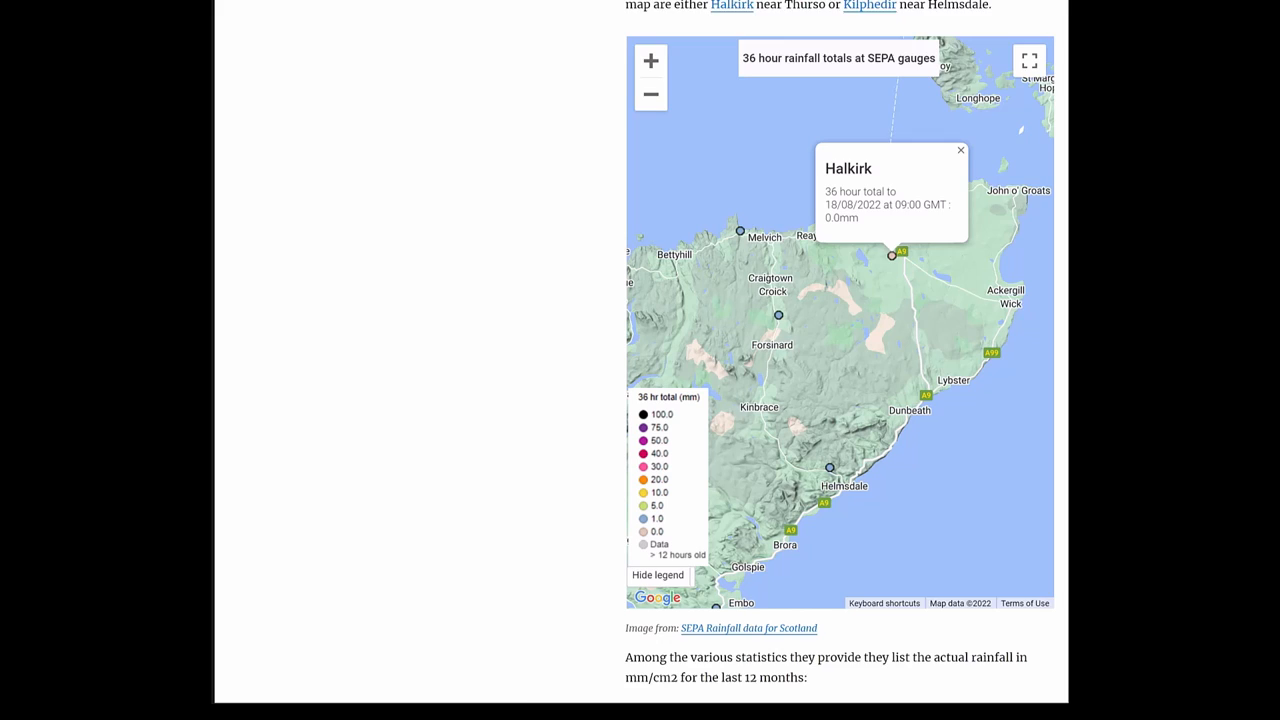
{"action": "scroll", "scroll_direction": "down", "scroll_amount": 3}
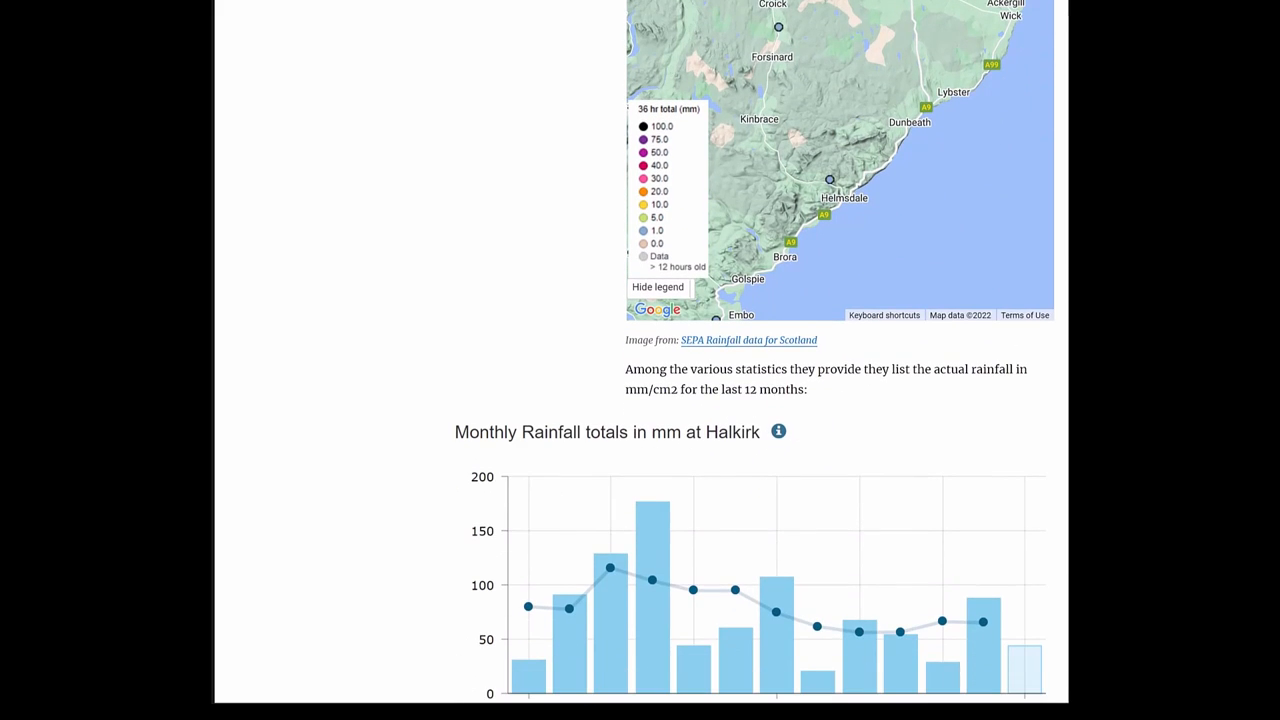
{"action": "scroll", "scroll_direction": "down", "scroll_amount": 3}
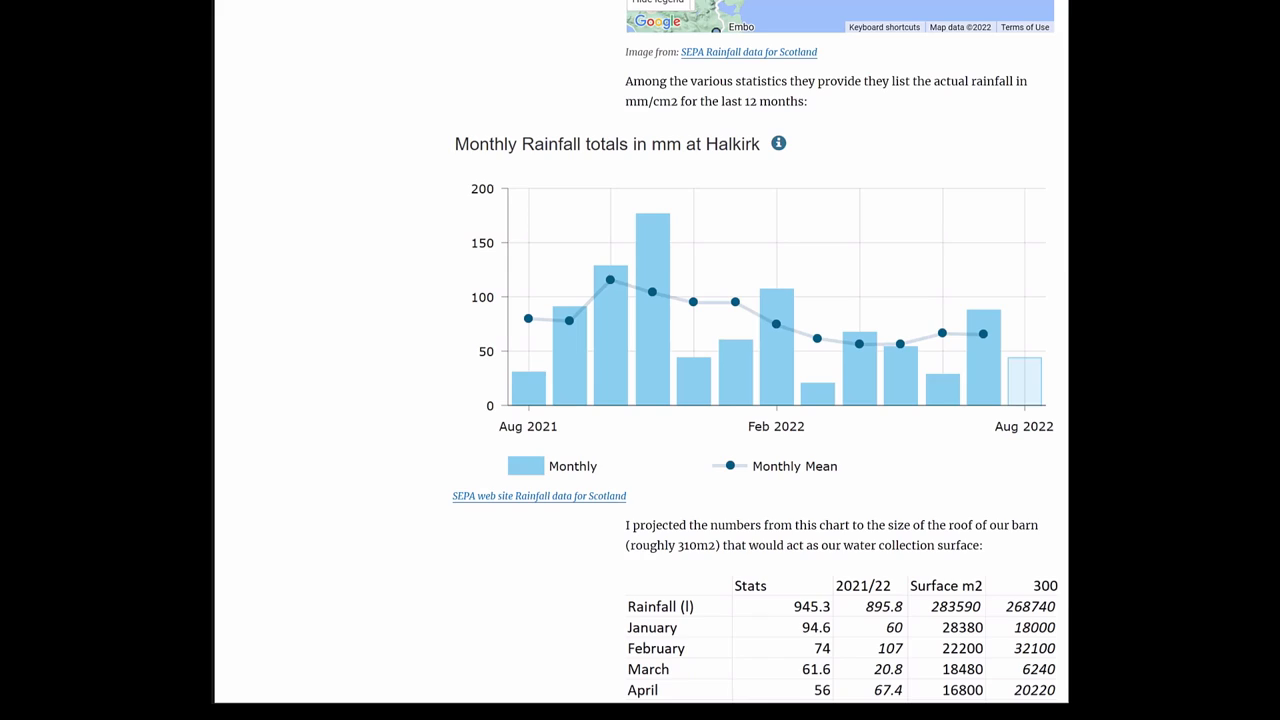
{"action": "scroll", "scroll_direction": "down", "scroll_amount": 3}
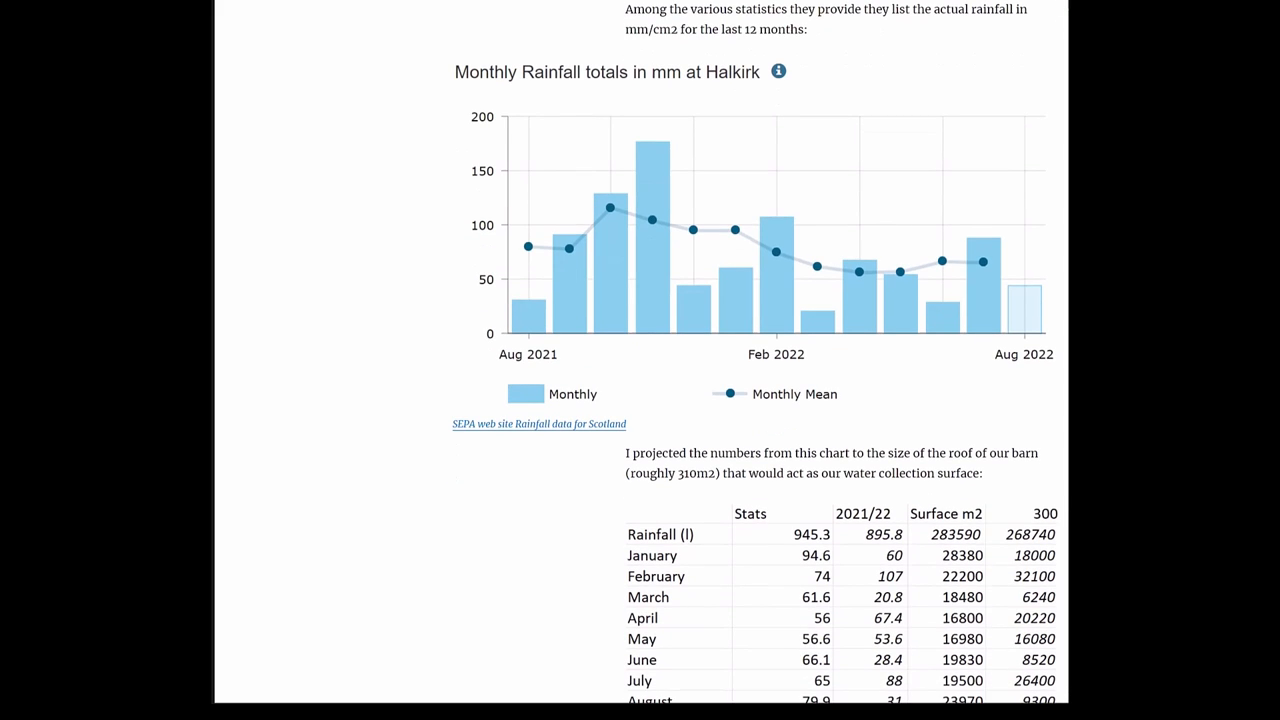
{"action": "scroll", "scroll_direction": "down", "scroll_amount": 3}
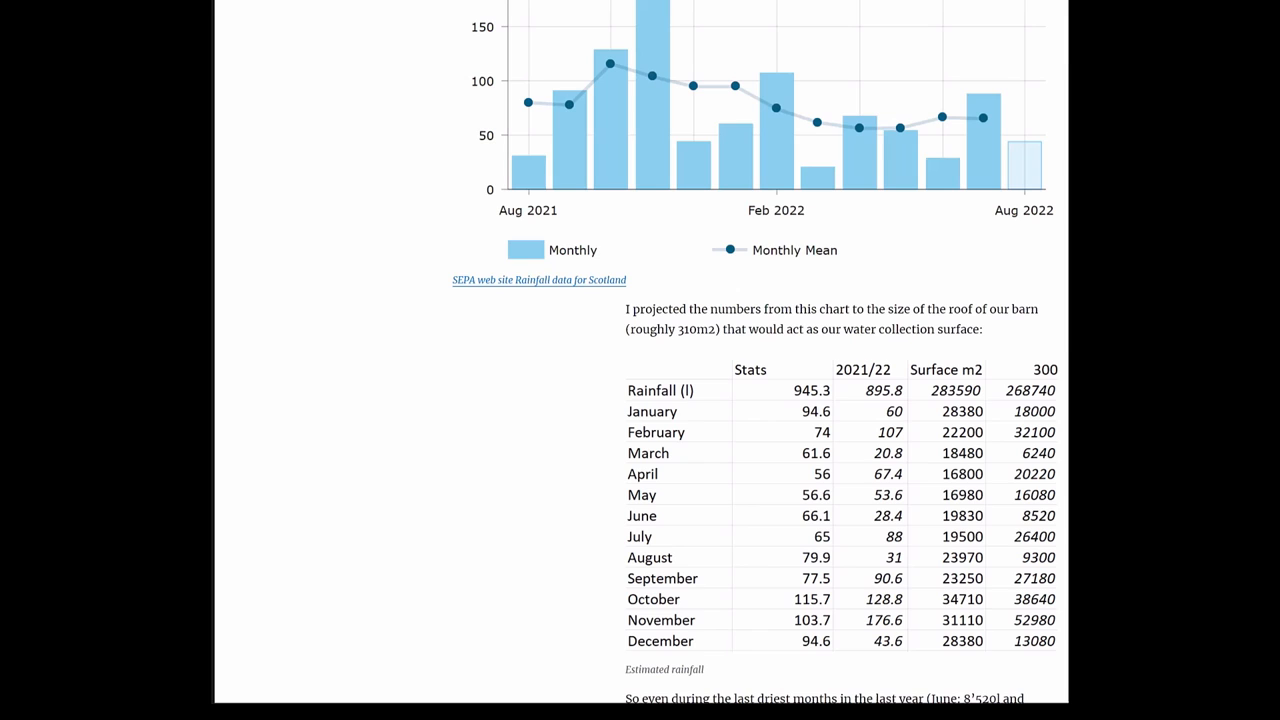
{"action": "scroll", "scroll_direction": "down", "scroll_amount": 3}
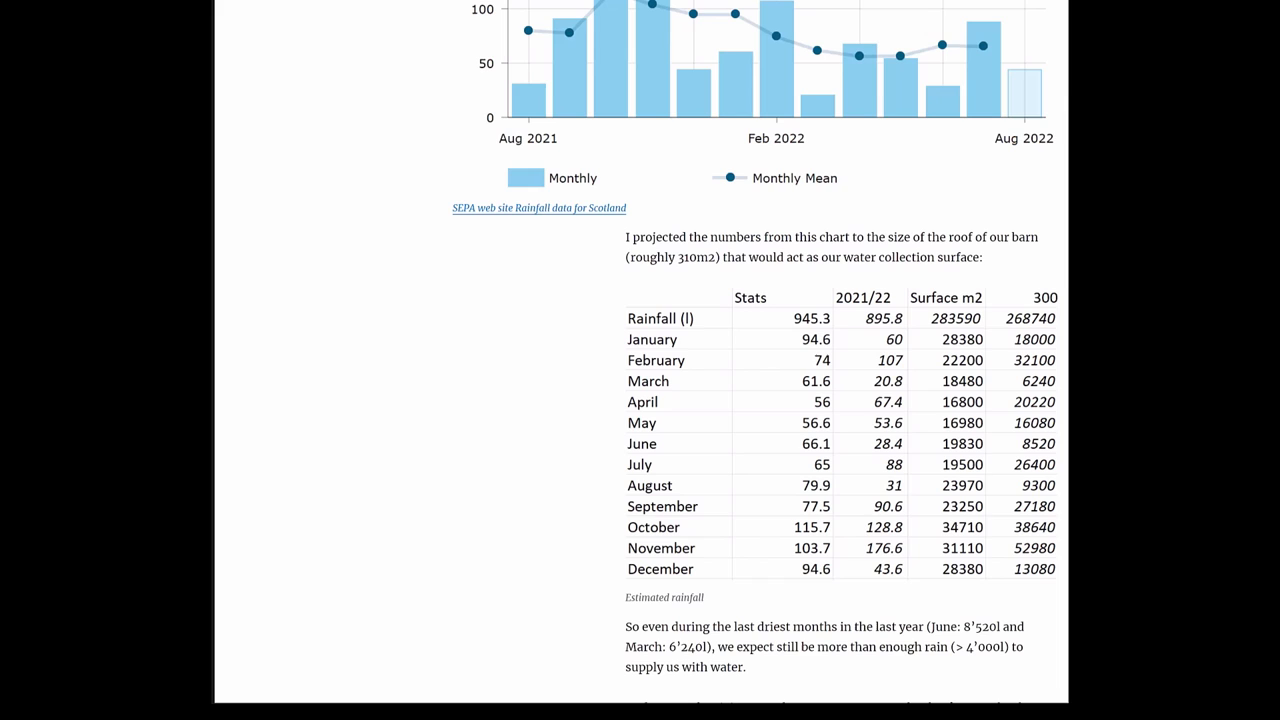
{"action": "scroll", "scroll_direction": "down", "scroll_amount": 3}
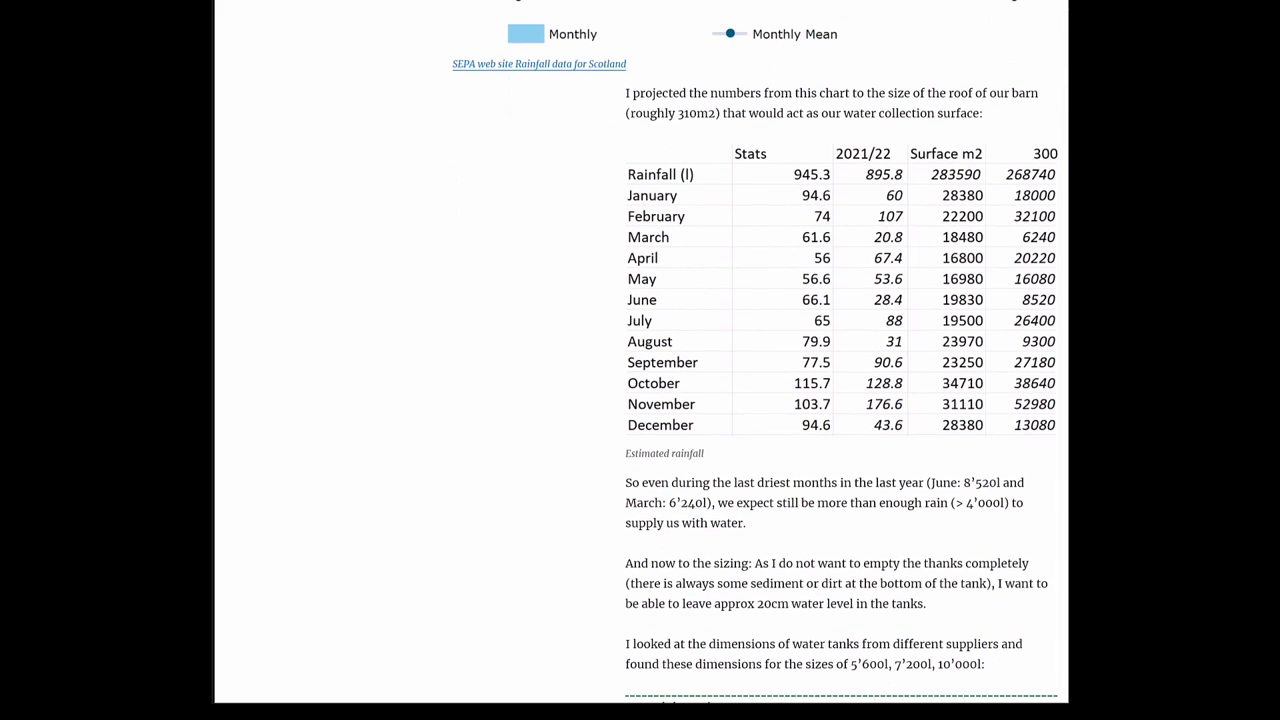
{"action": "scroll", "scroll_direction": "down", "scroll_amount": 3}
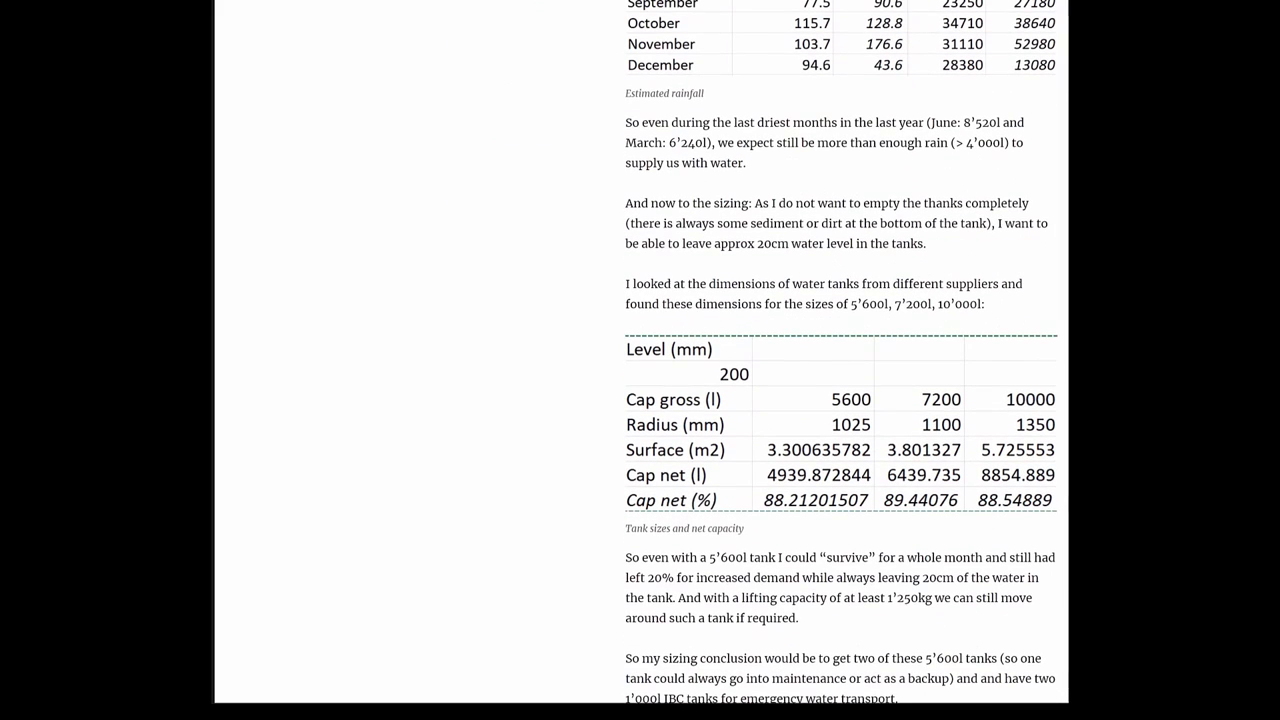